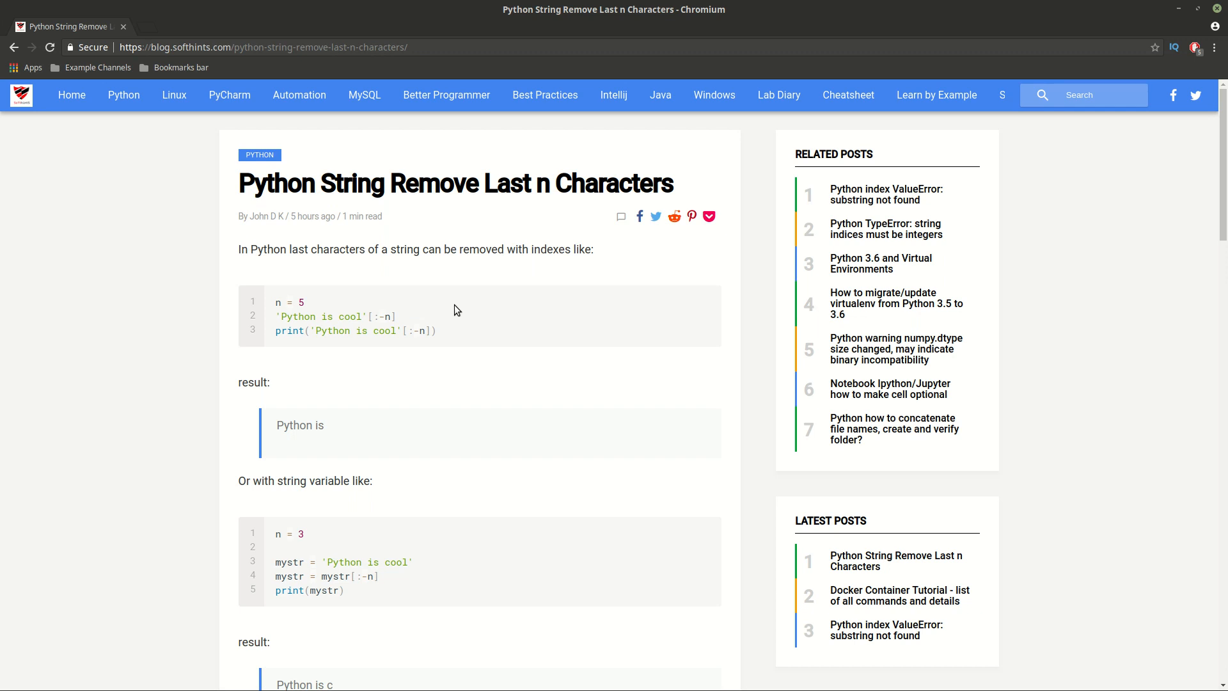
mouse_move(493, 262)
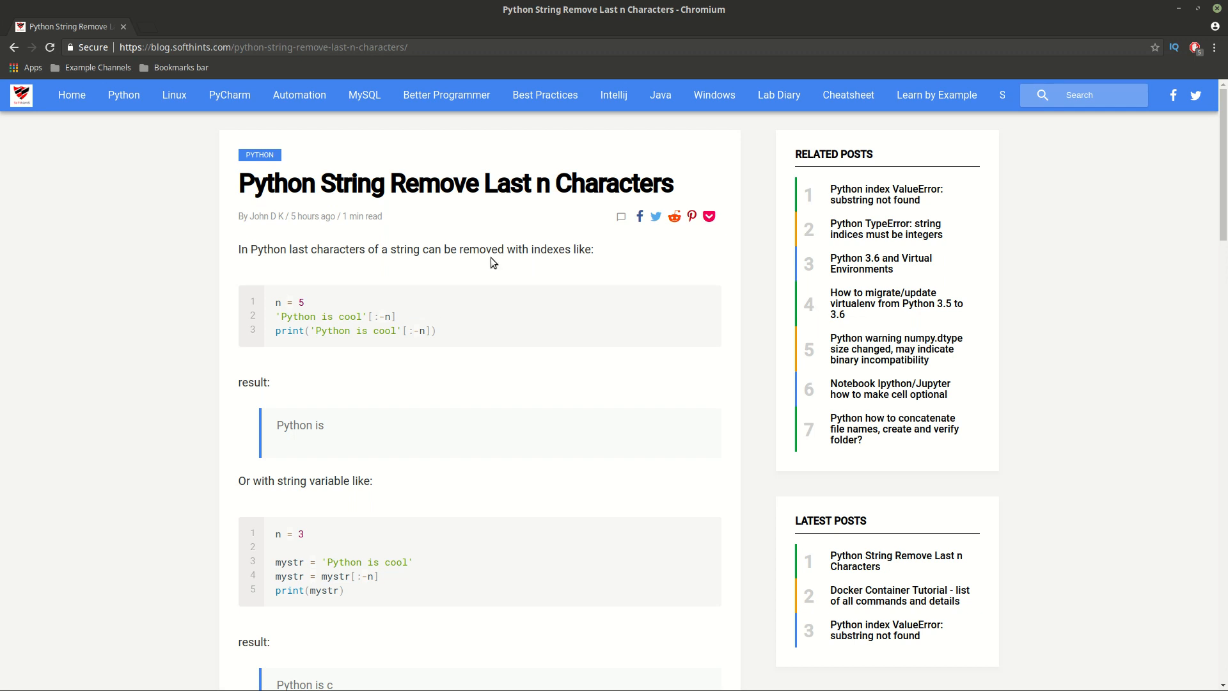
mouse_move(321, 308)
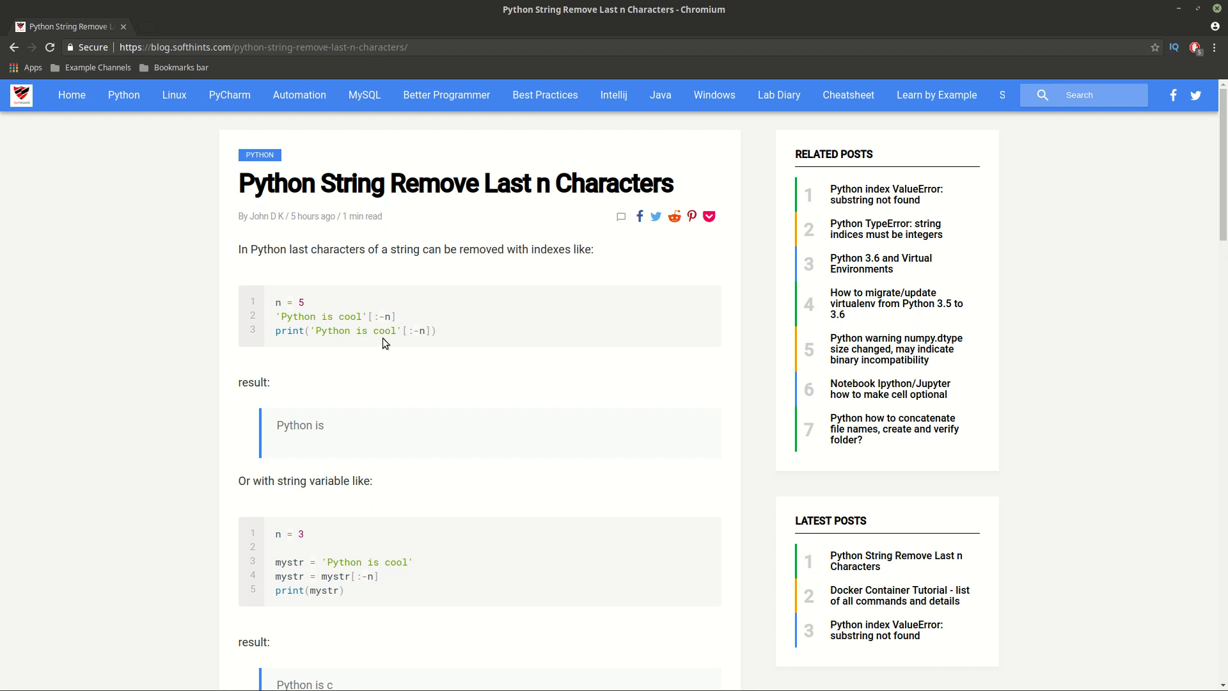
Run StringLast.py and view its outputs, 'Python is' through 'Pon', in the Run panel
scroll("down", 3)
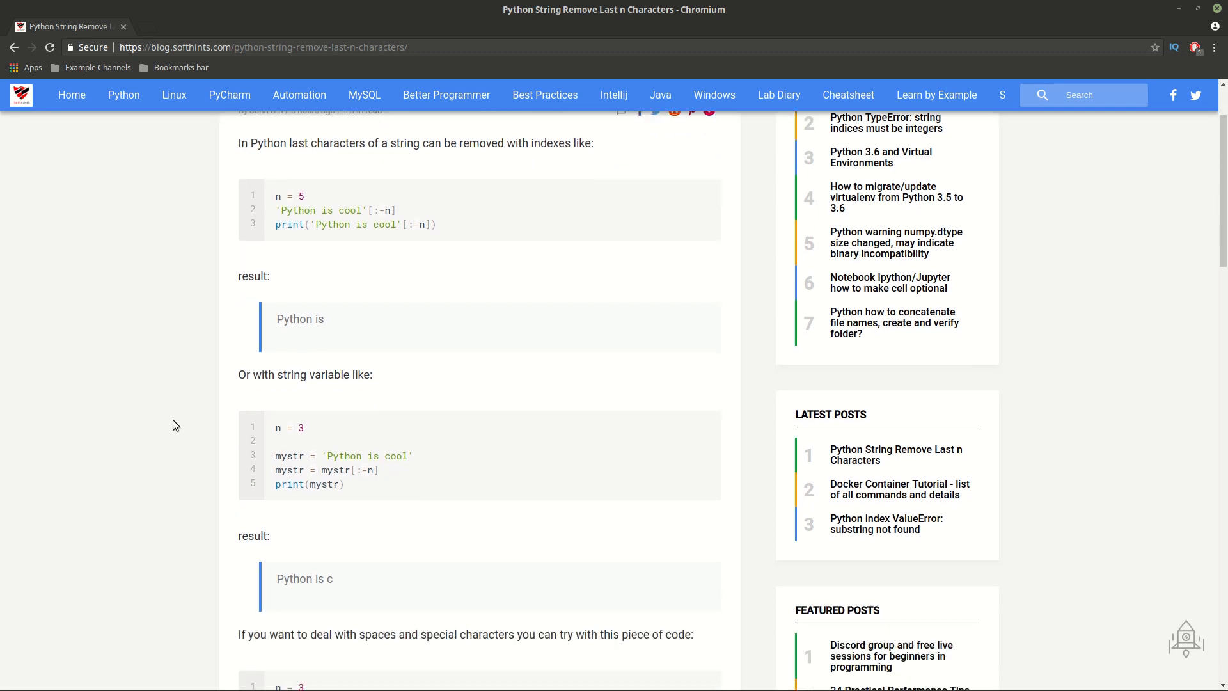
scroll("down", 3)
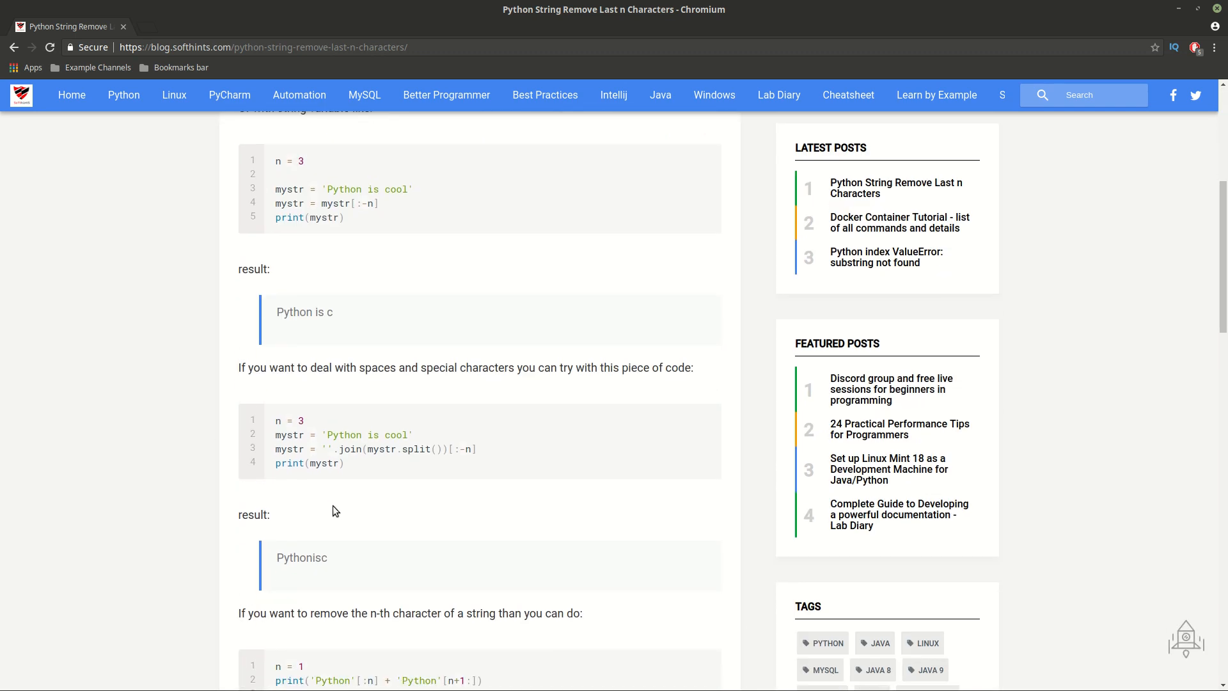
scroll("down", 3)
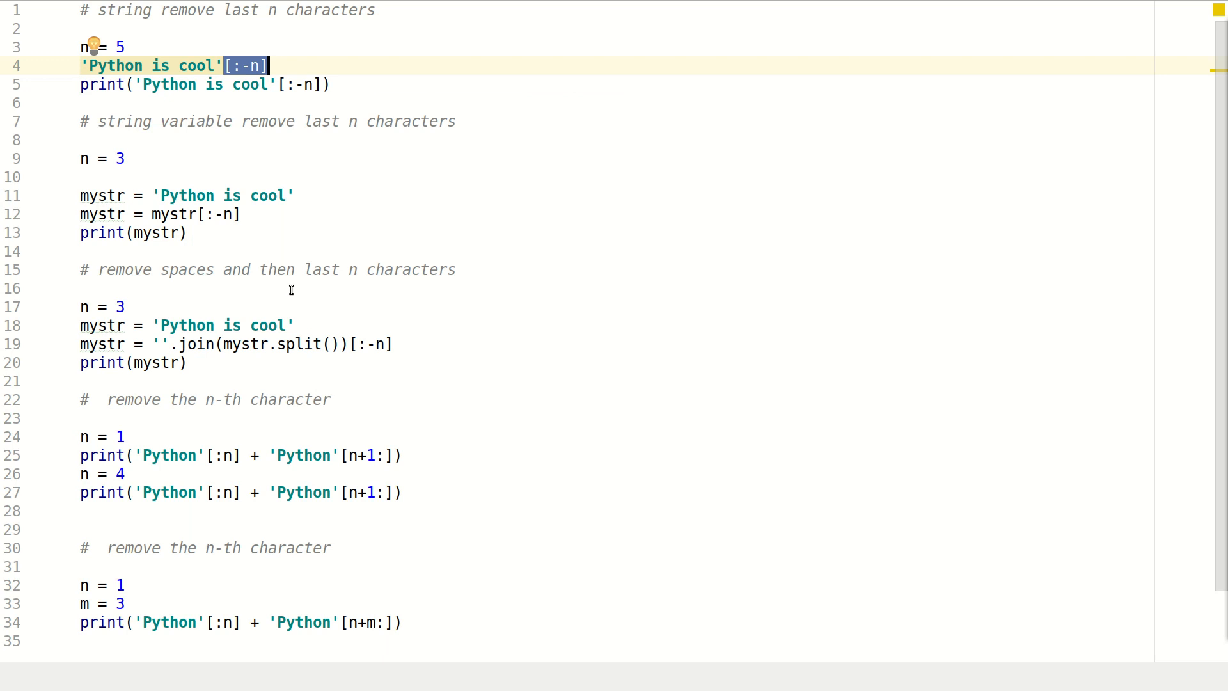
left_click(151, 84)
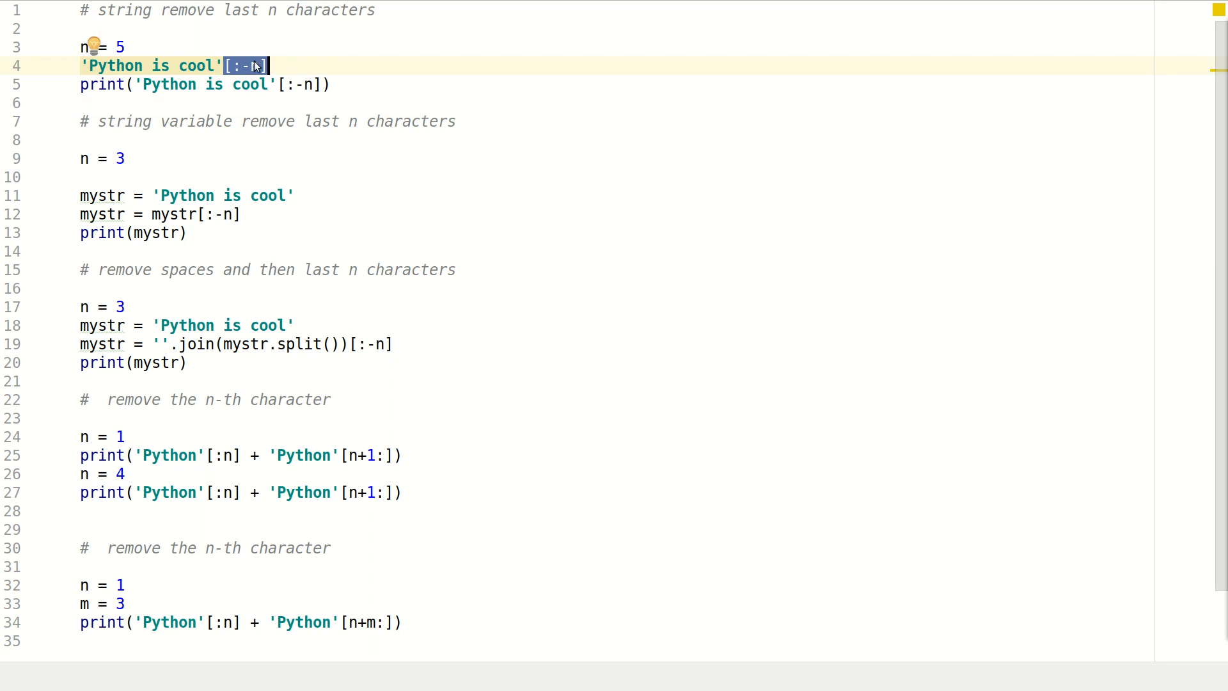
mouse_move(245, 65)
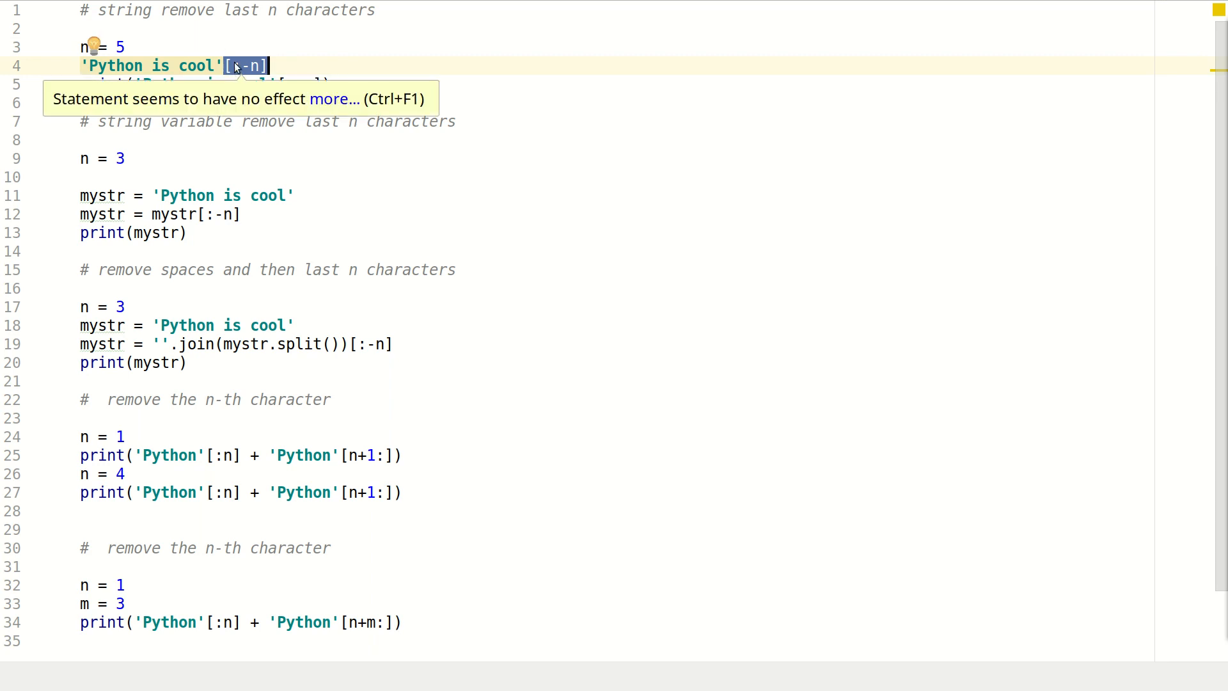
left_click(233, 65)
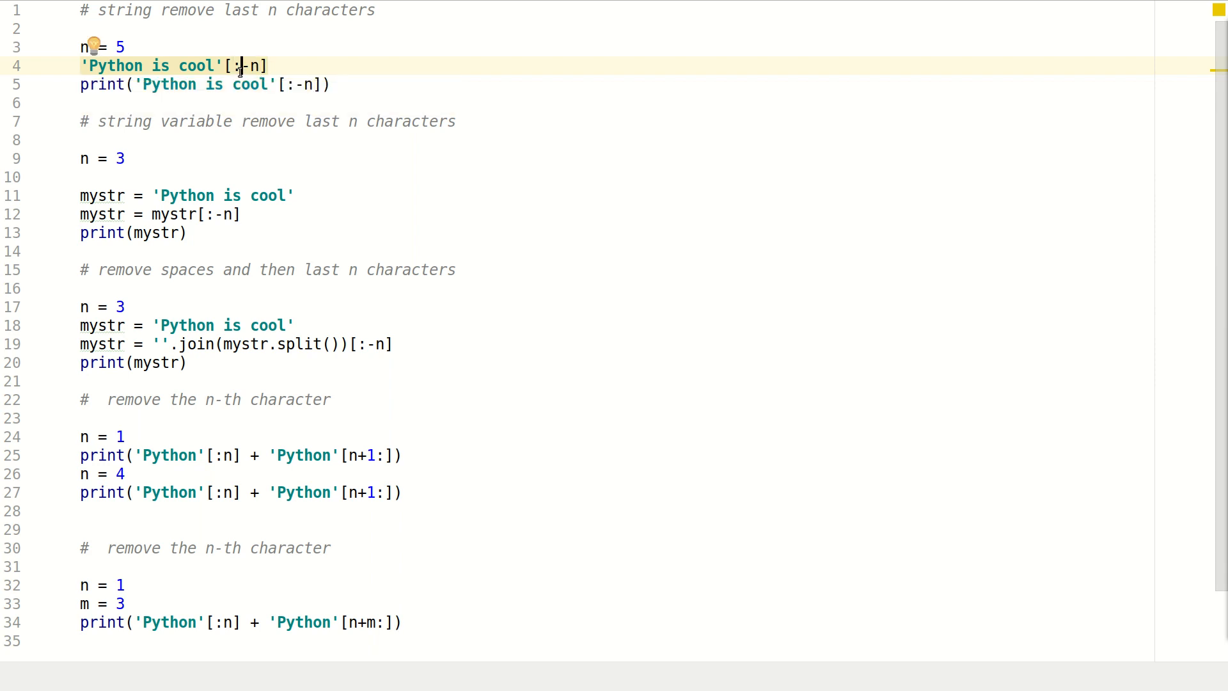
left_click(19, 473)
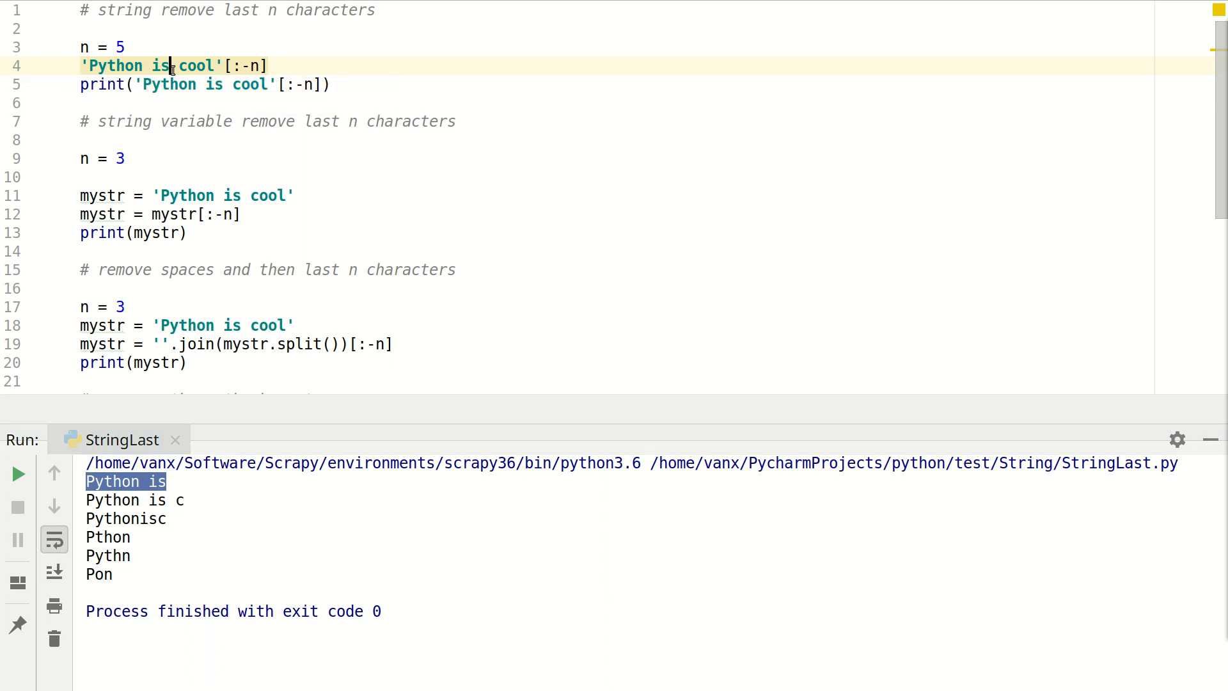
double_click(198, 66)
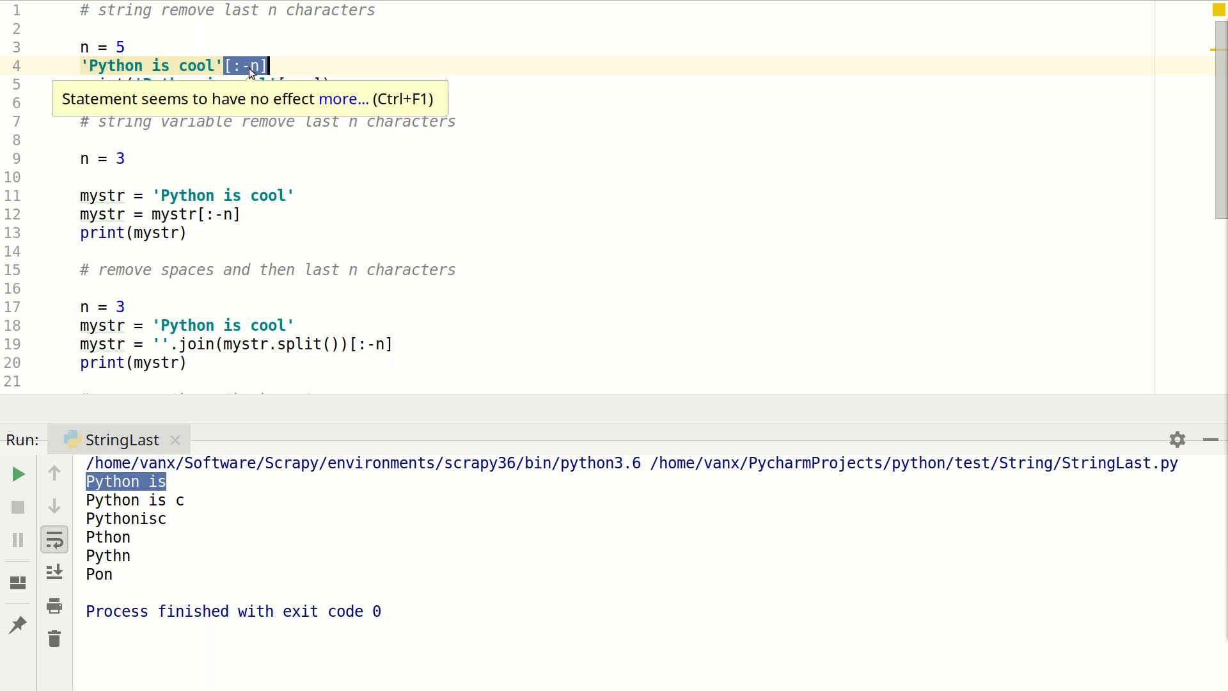
mouse_move(252, 78)
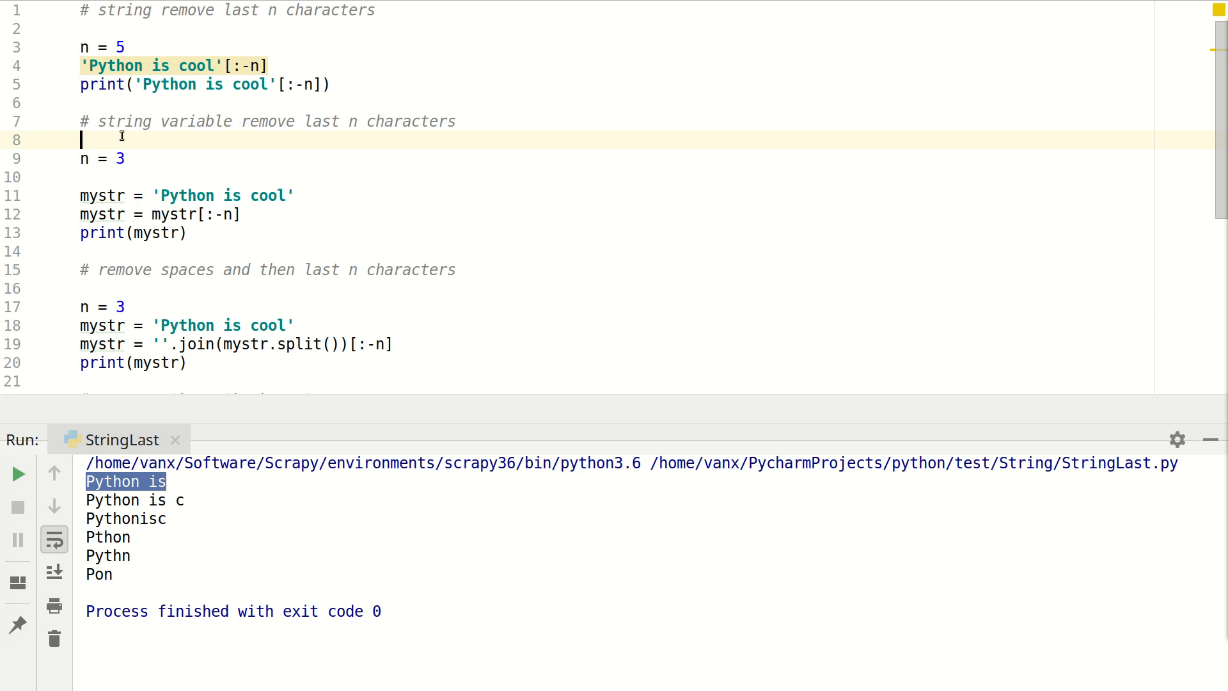
mouse_move(155, 214)
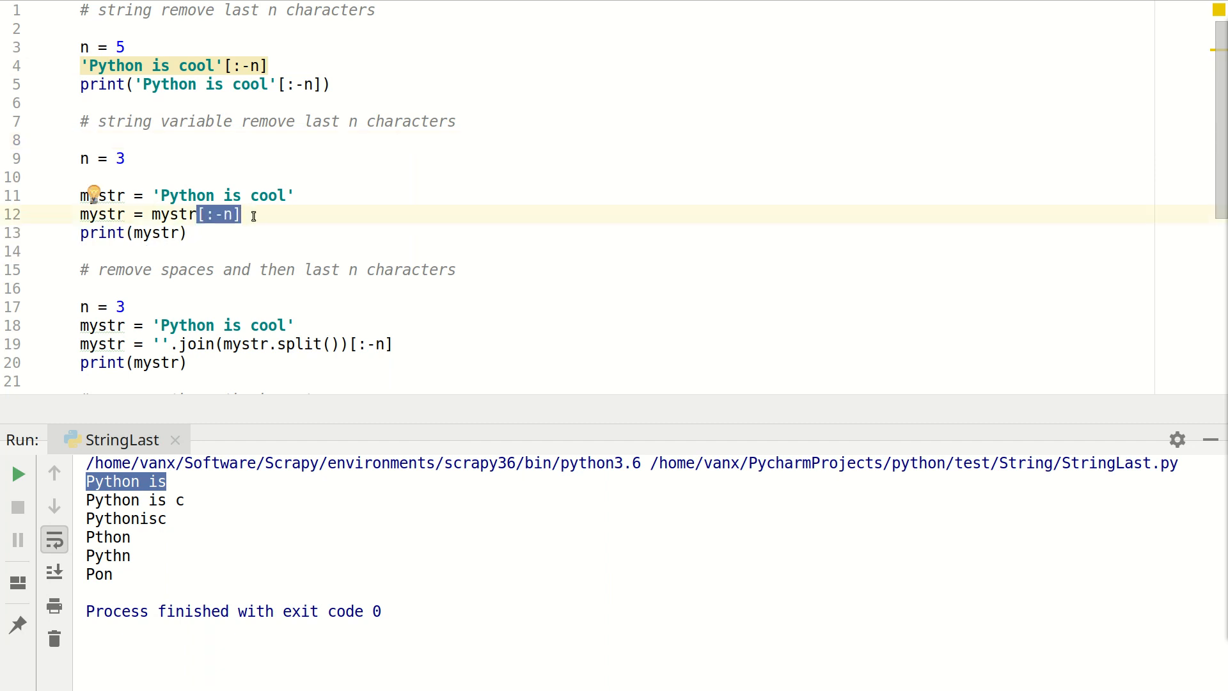
mouse_move(269, 261)
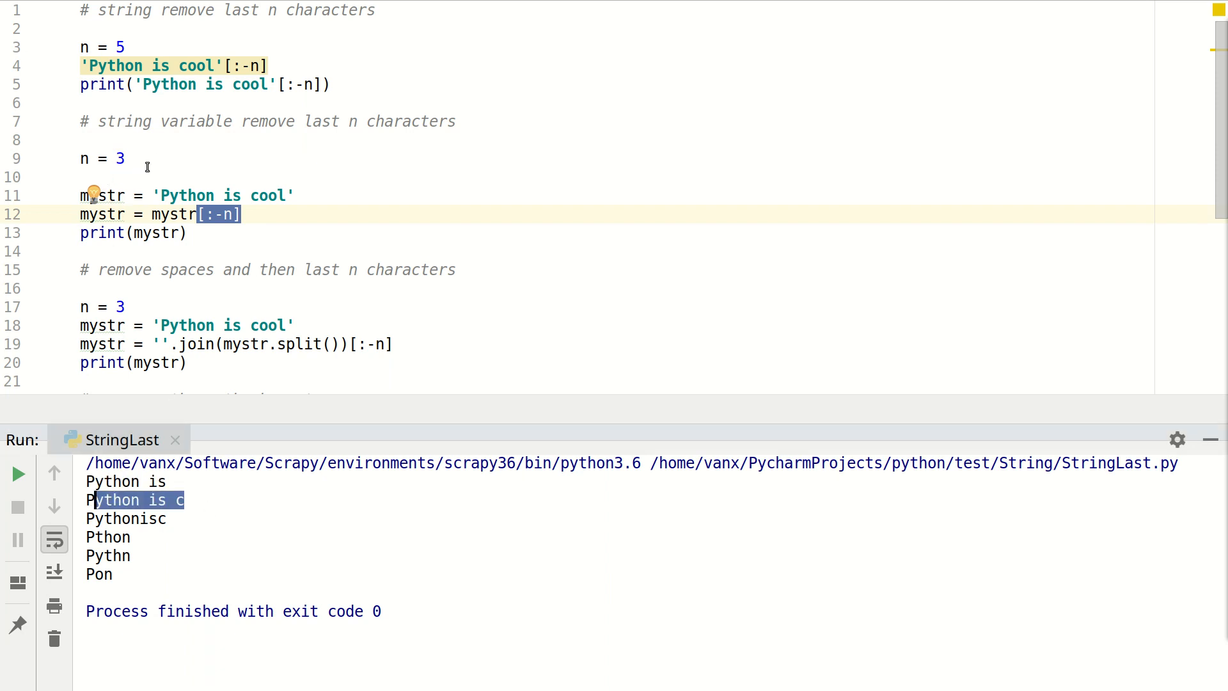
mouse_move(221, 271)
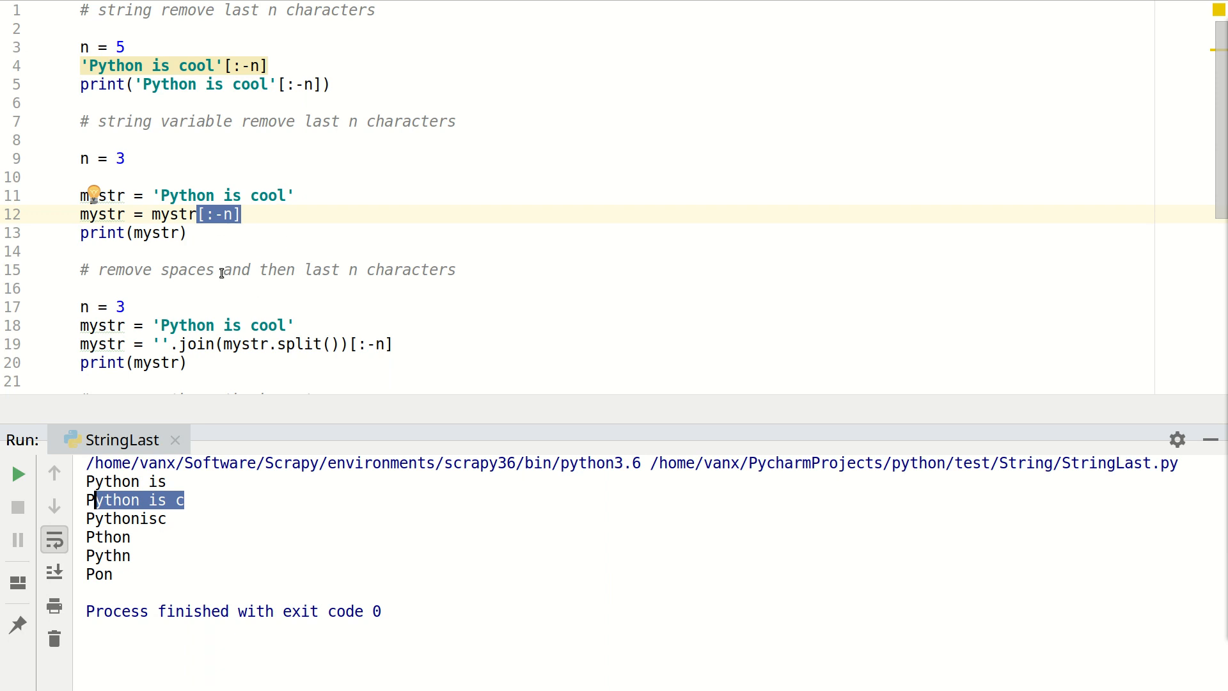
mouse_move(227, 332)
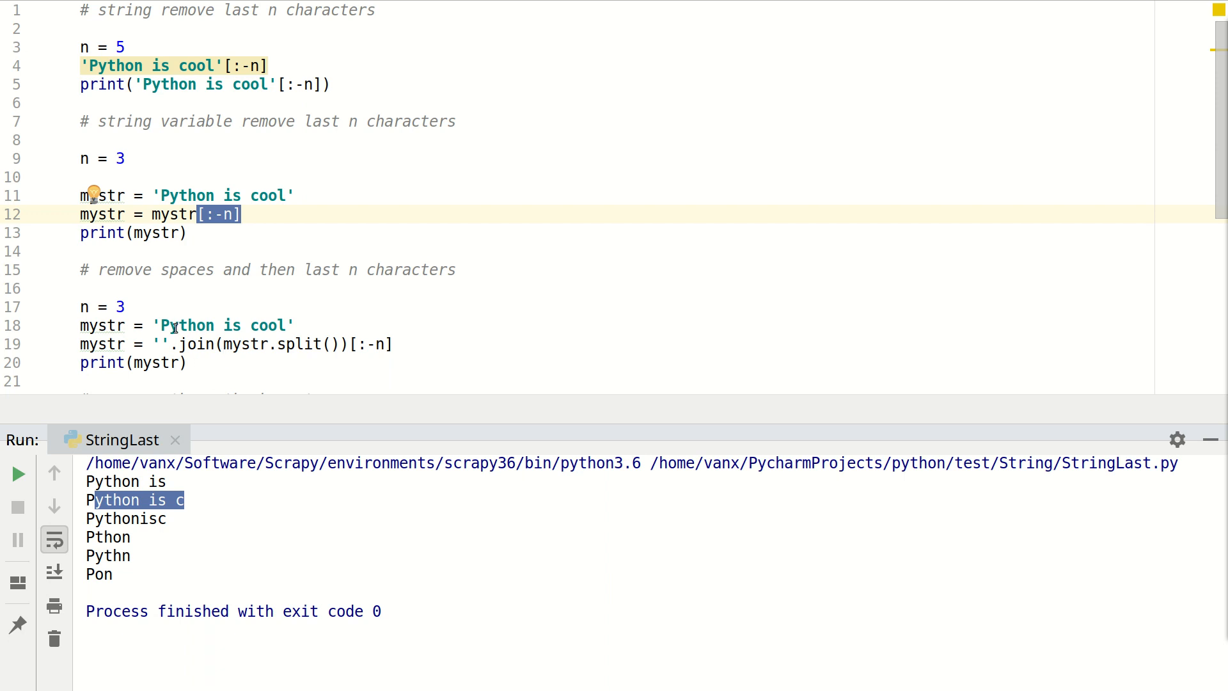
mouse_move(226, 337)
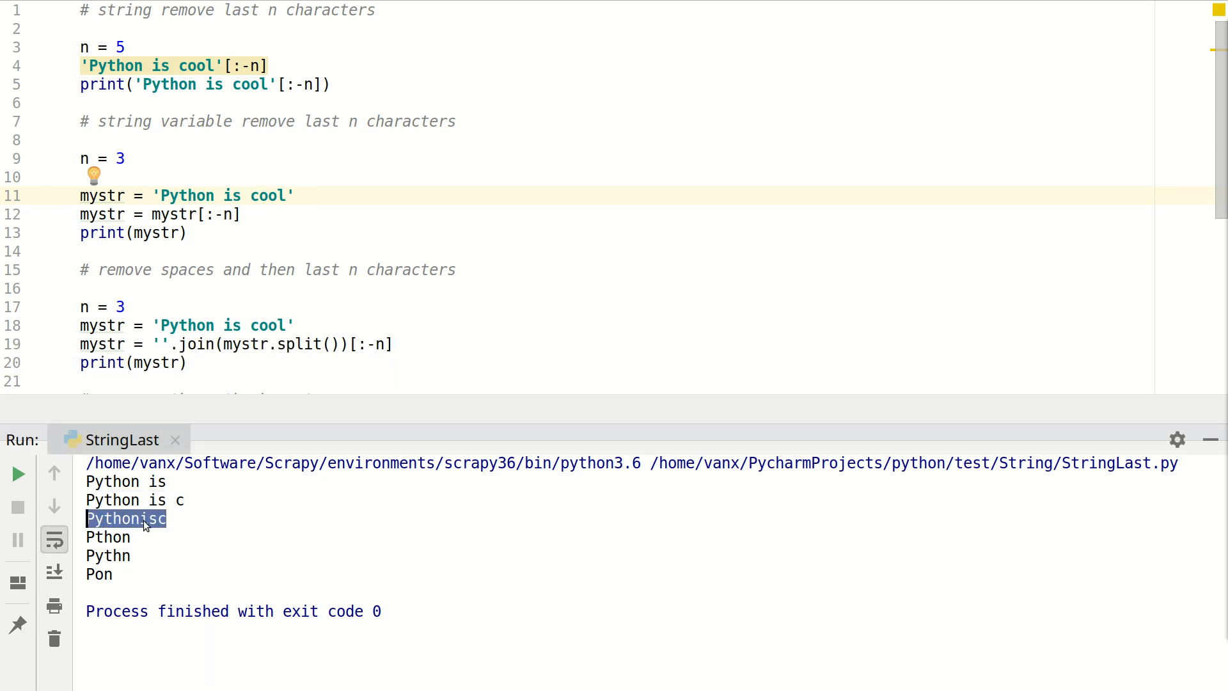
mouse_move(135, 531)
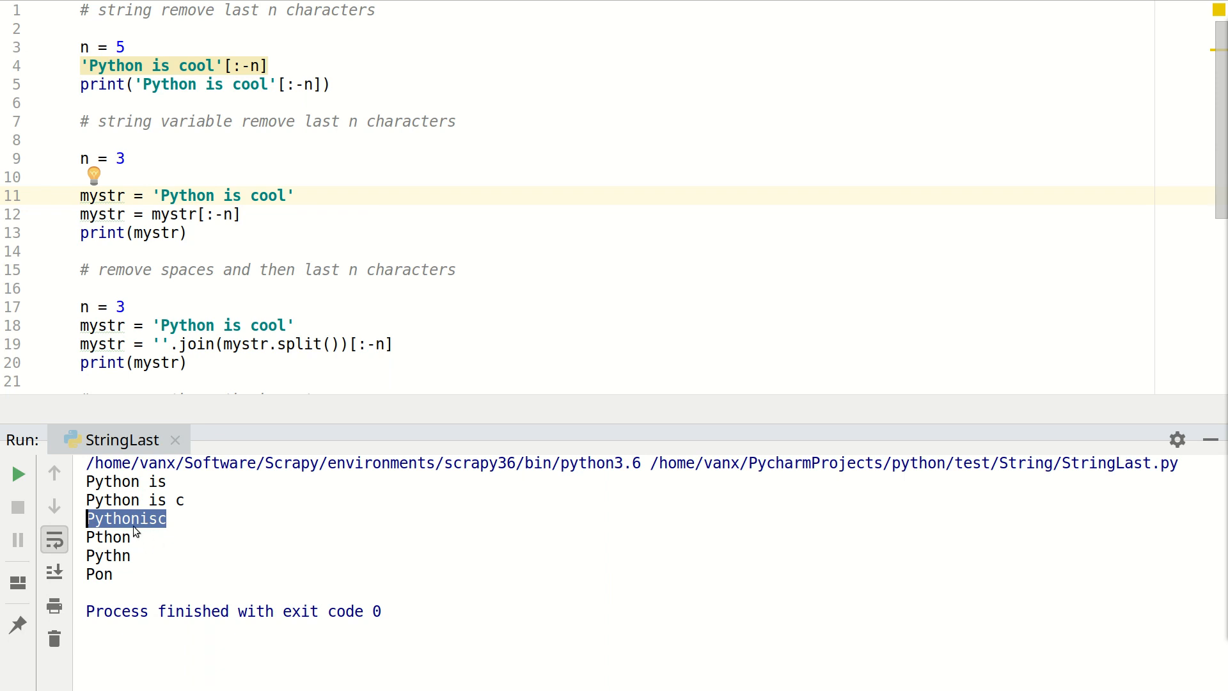
mouse_move(206, 290)
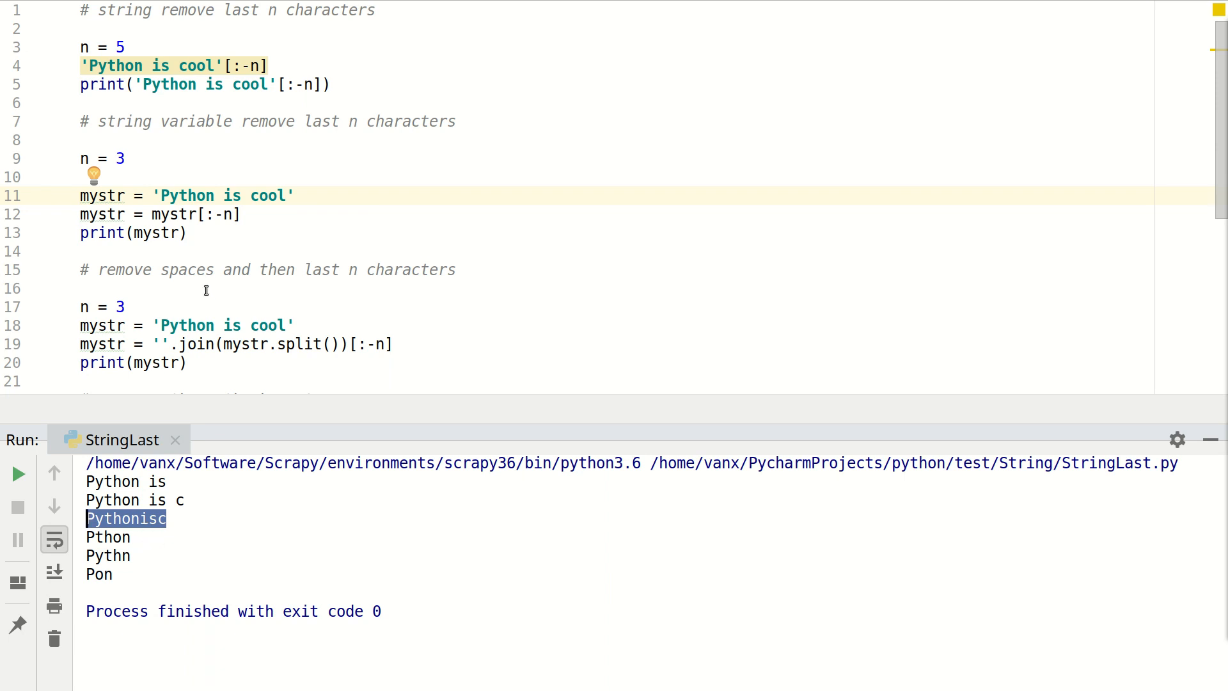
scroll("down", 3)
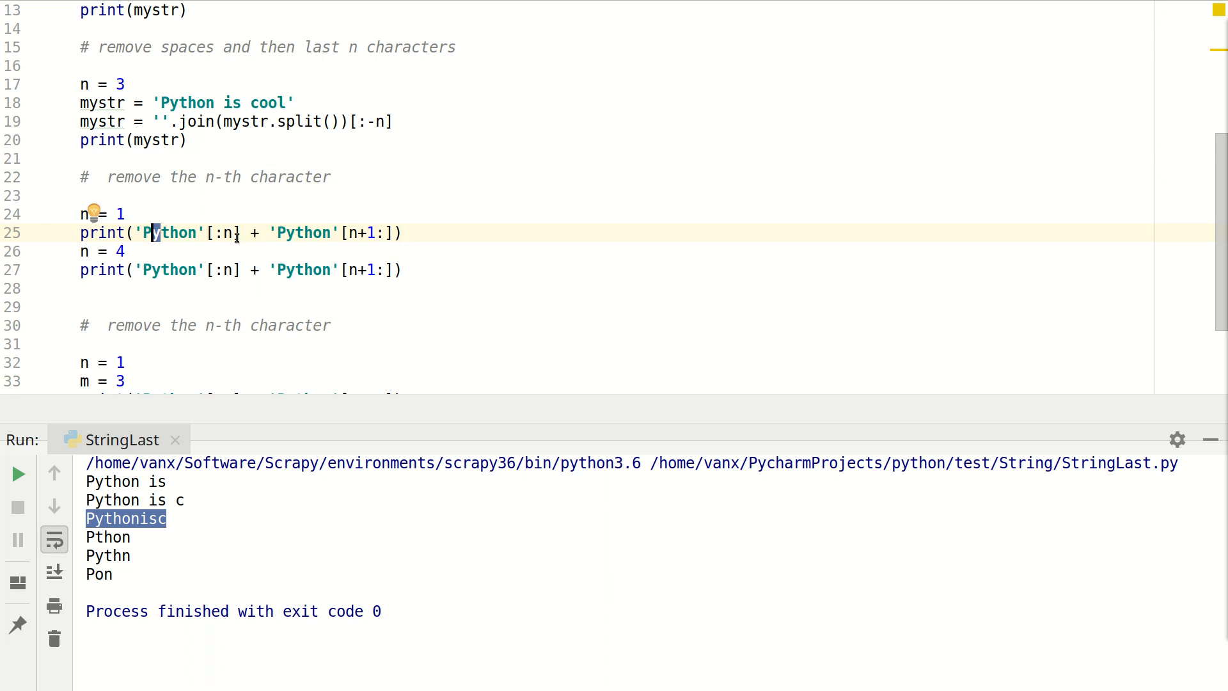
mouse_move(267, 242)
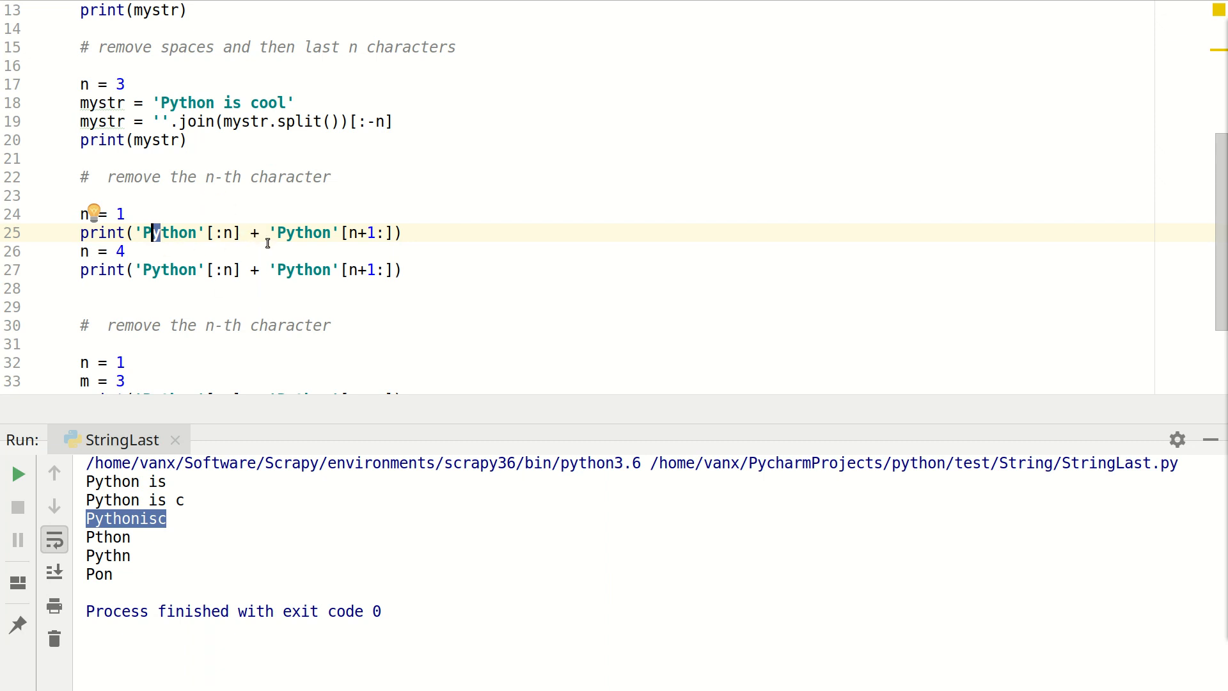
mouse_move(233, 240)
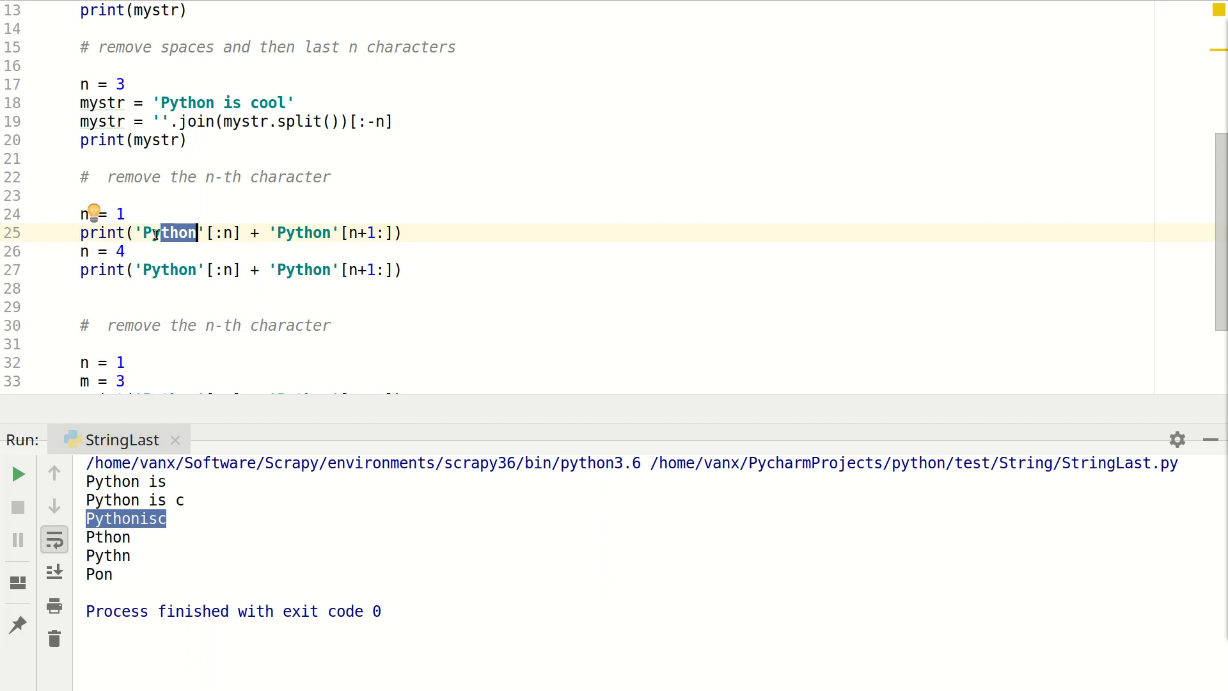
mouse_move(137, 539)
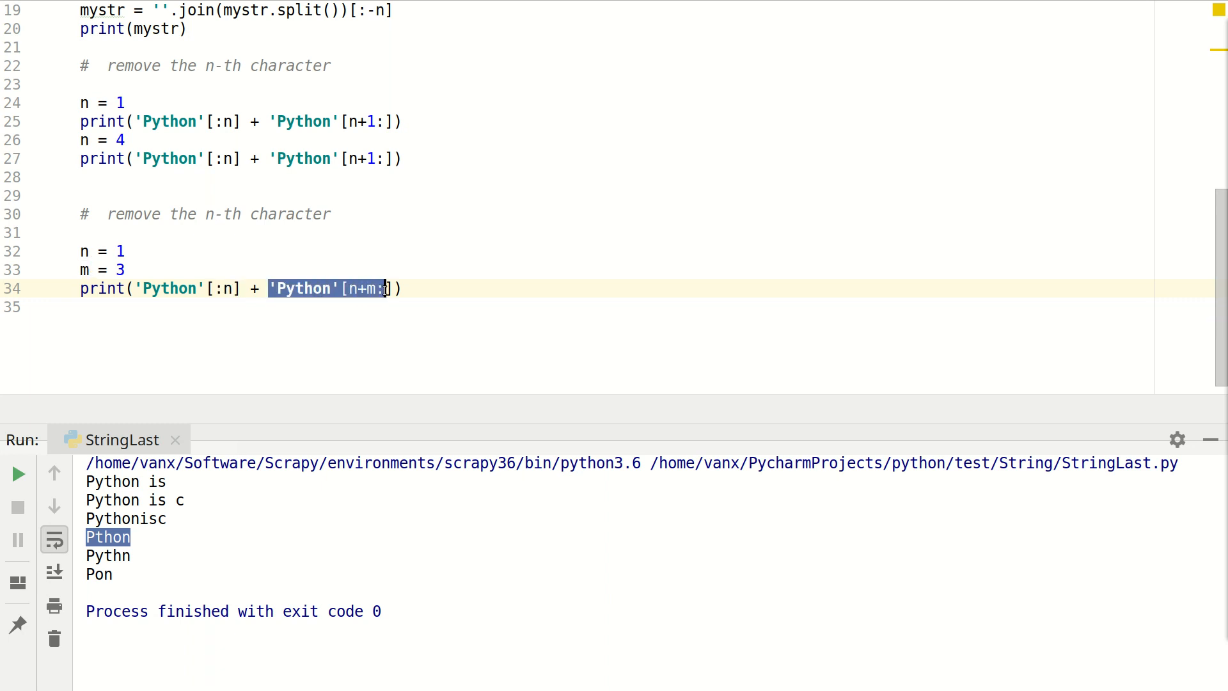
mouse_move(268, 368)
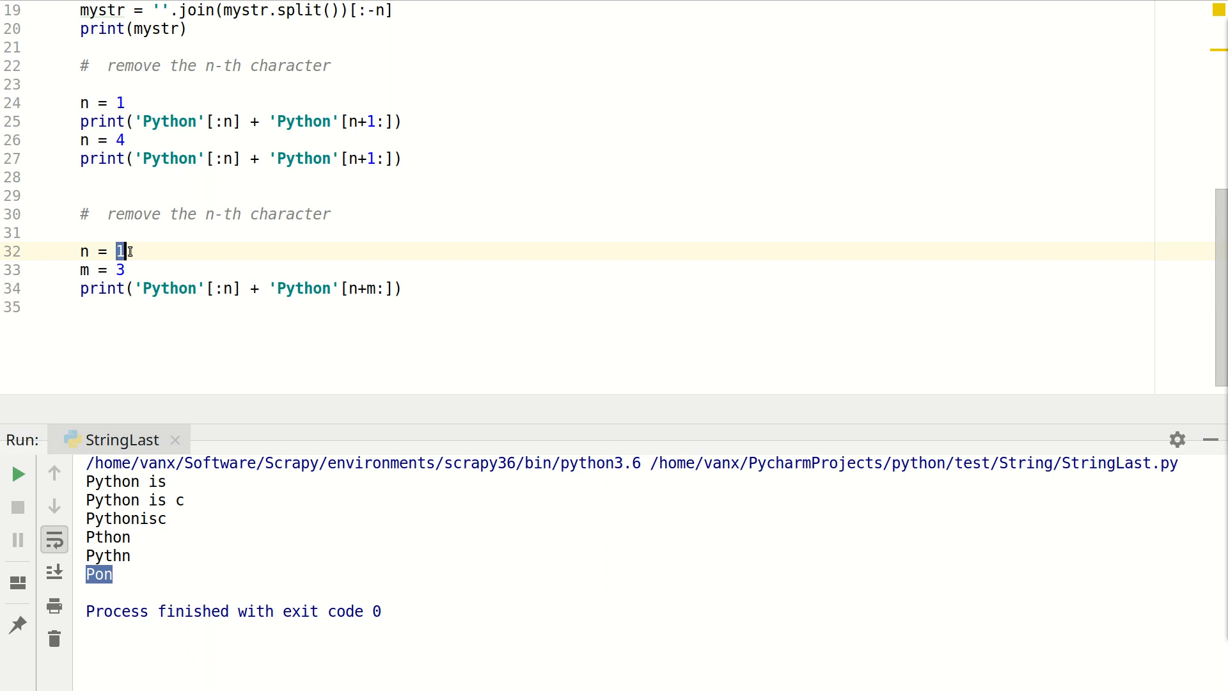
left_click(119, 269)
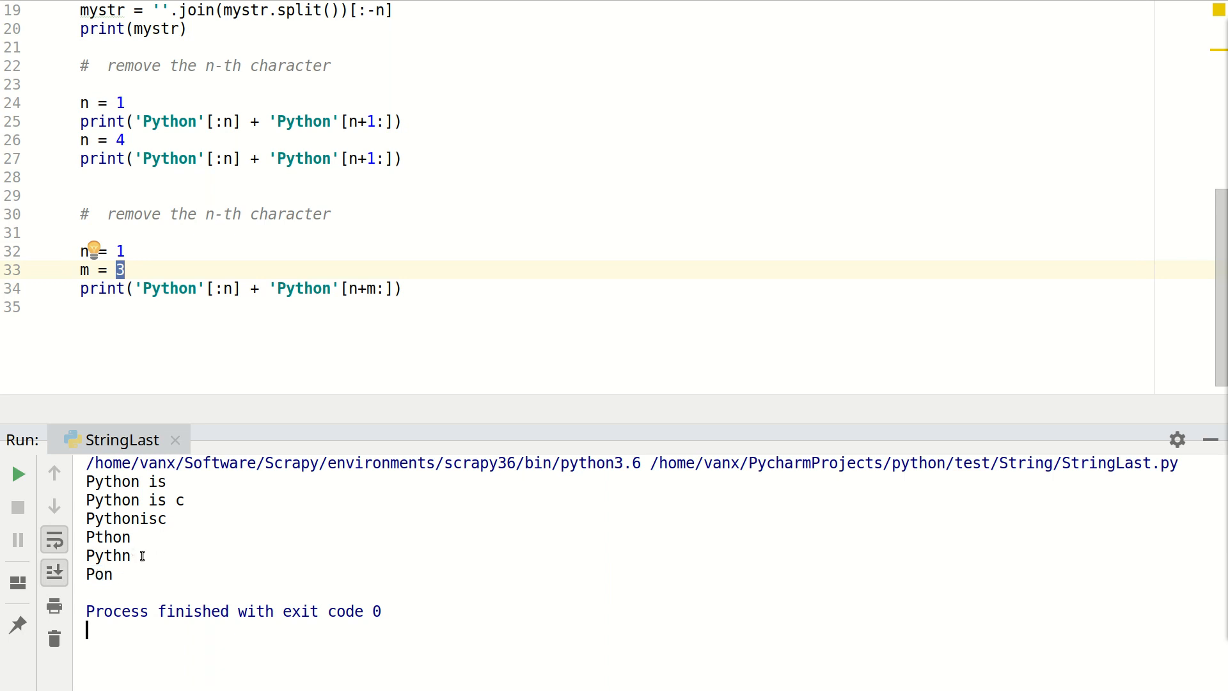
mouse_move(155, 523)
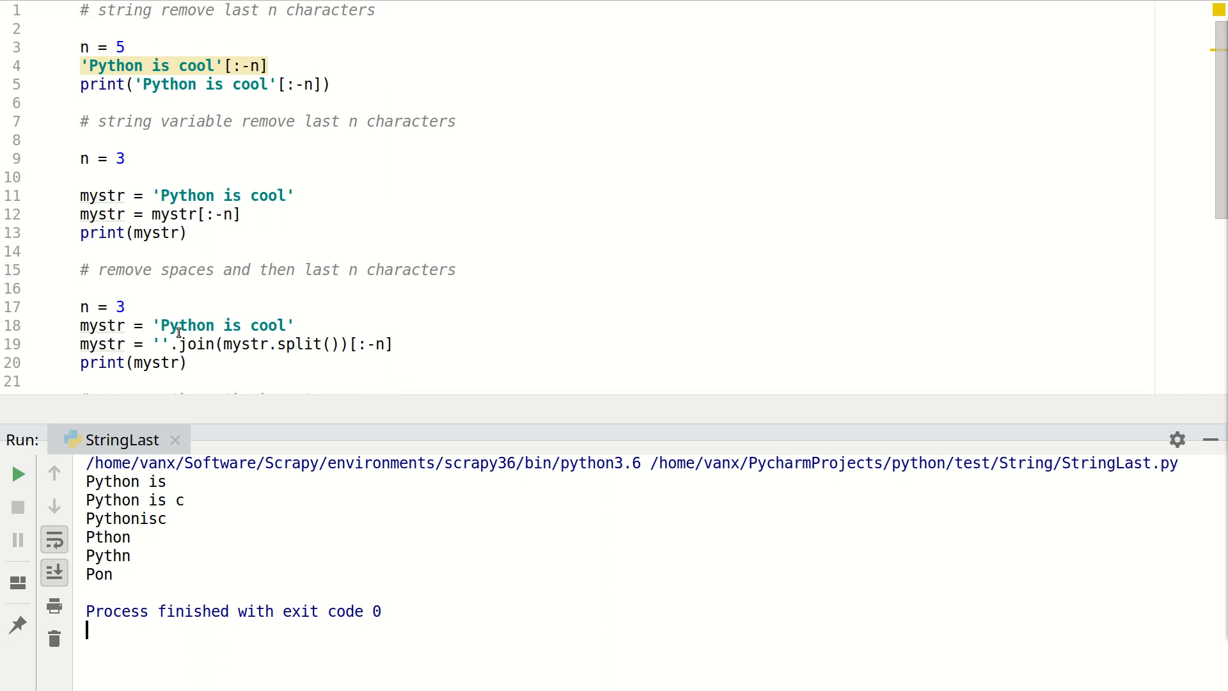
mouse_move(306, 270)
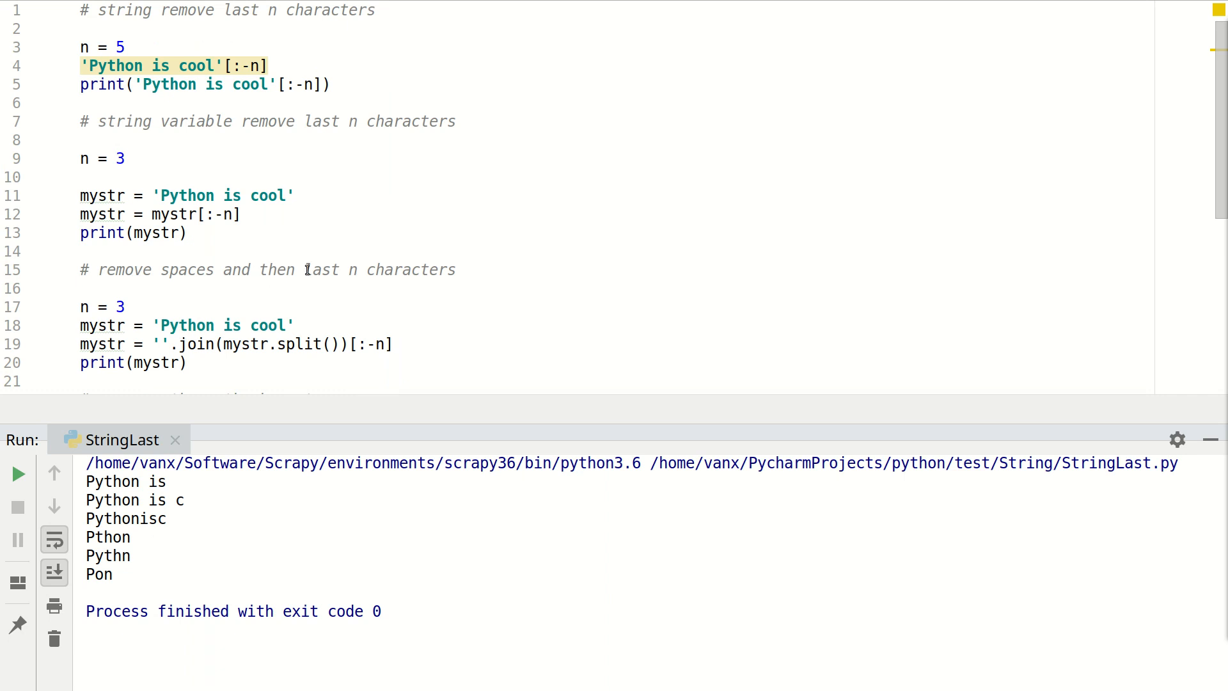
mouse_move(529, 207)
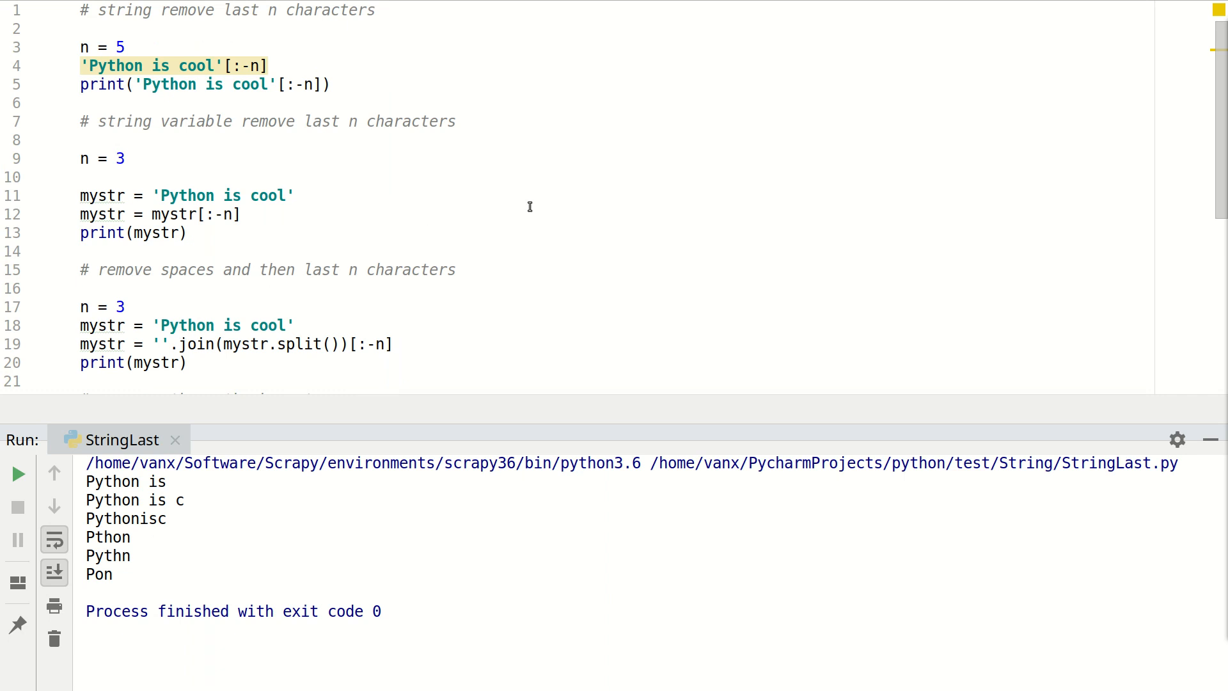
mouse_move(518, 218)
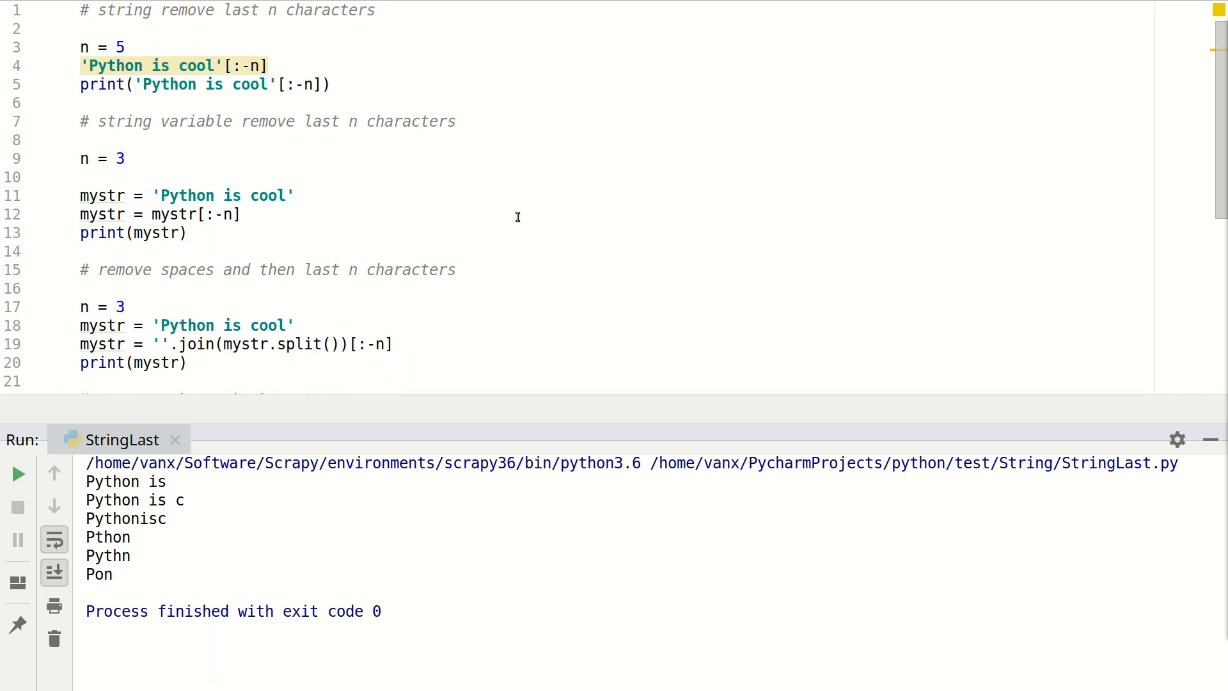
mouse_move(507, 231)
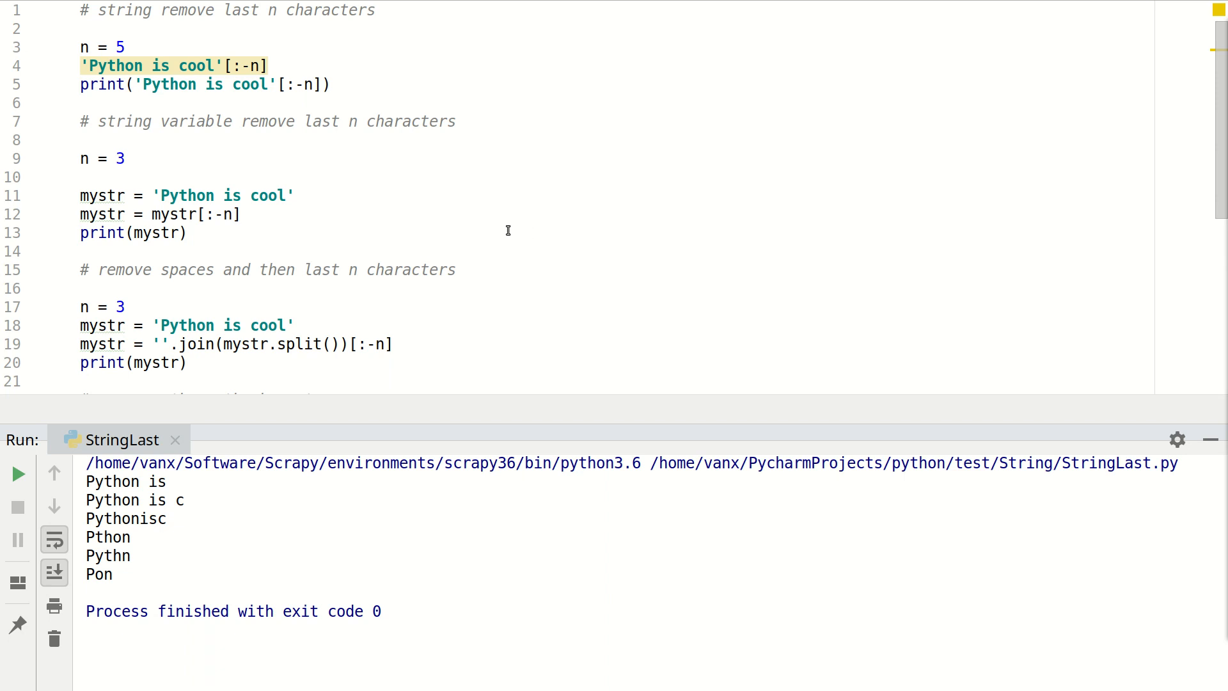
mouse_move(444, 307)
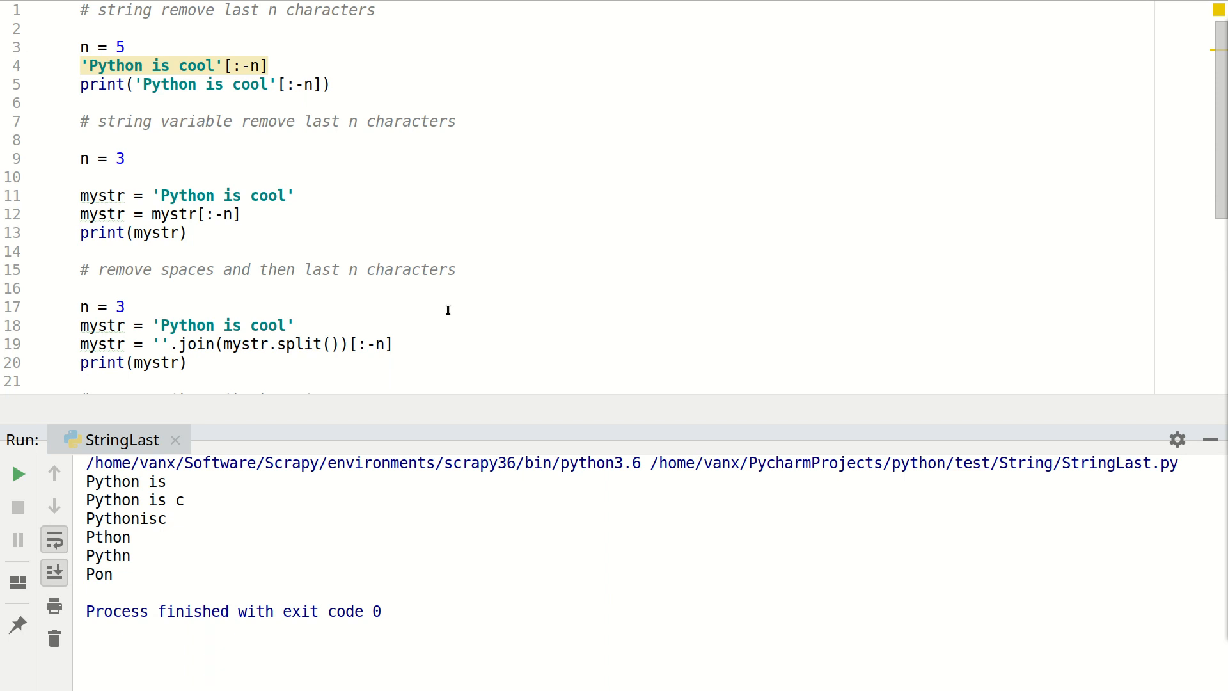
mouse_move(456, 298)
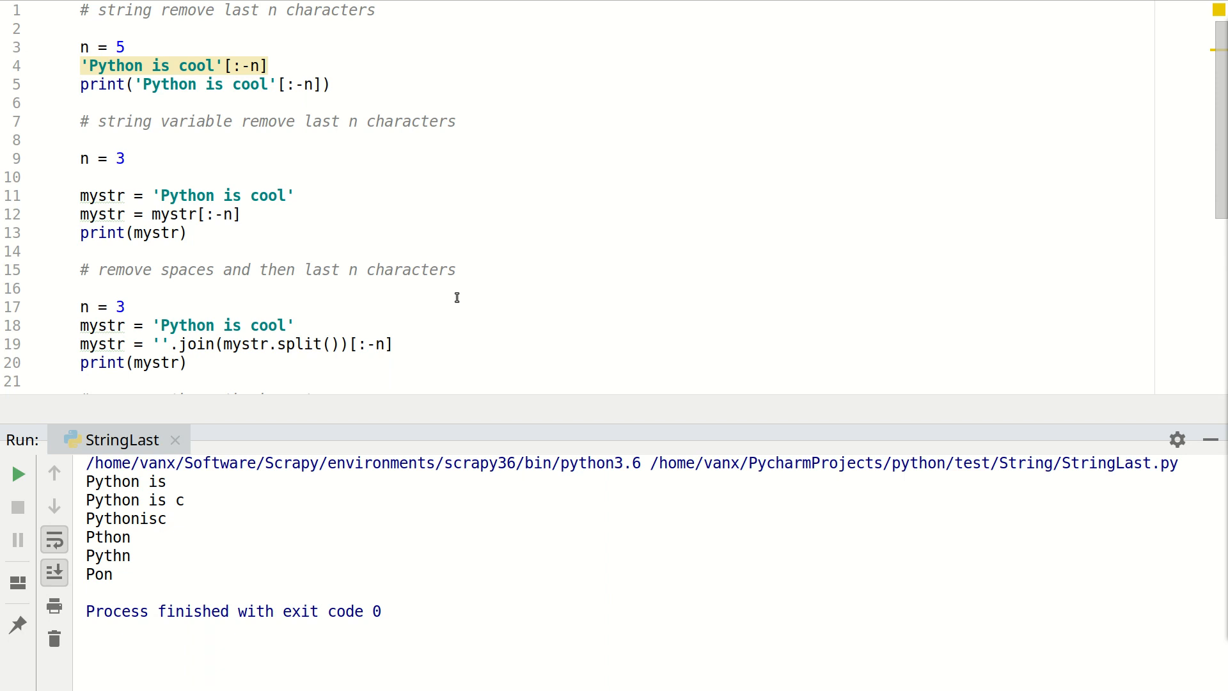
mouse_move(598, 314)
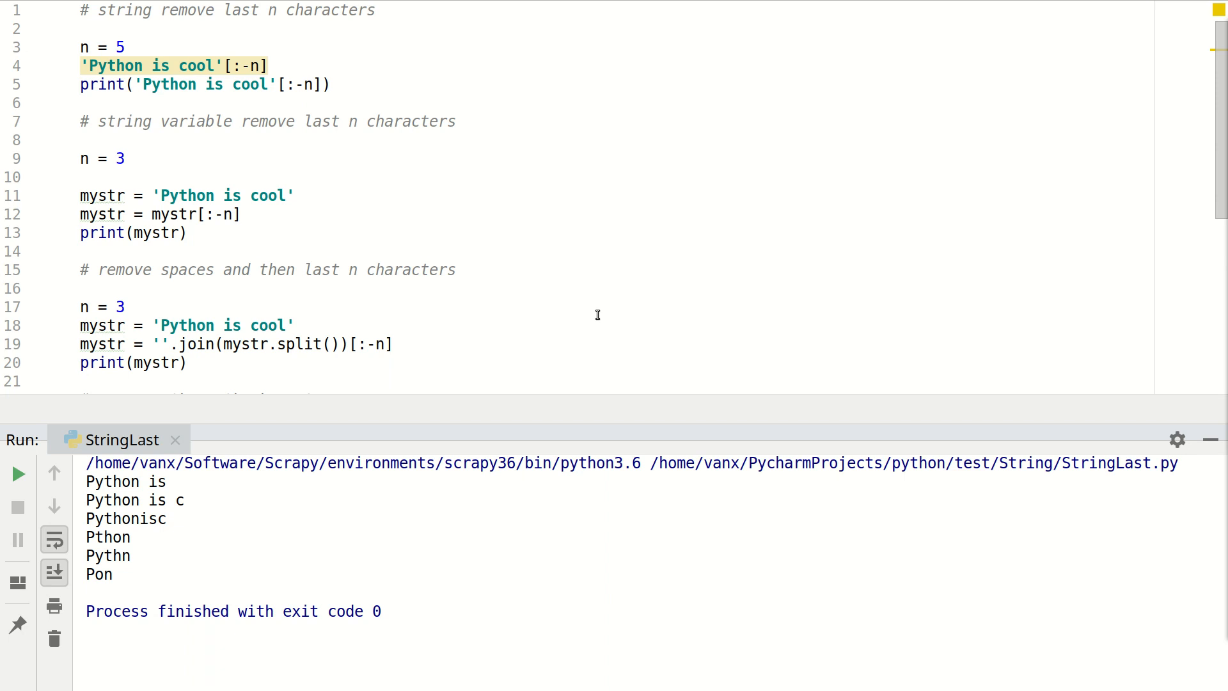
mouse_move(575, 305)
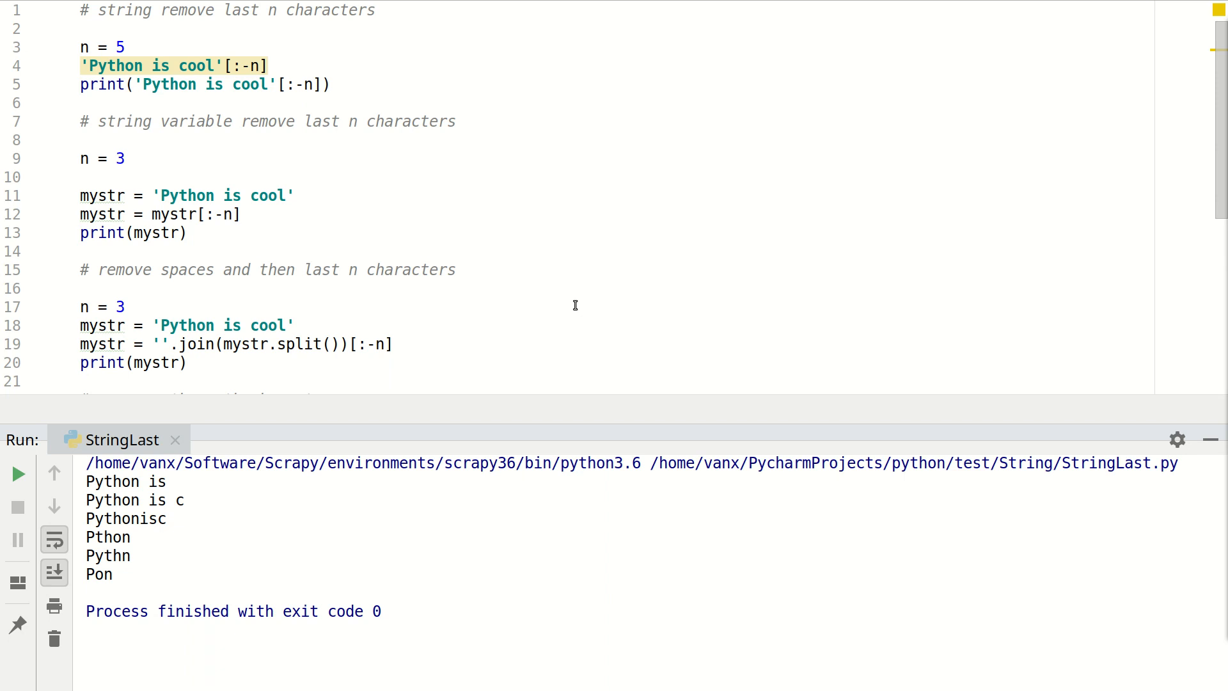